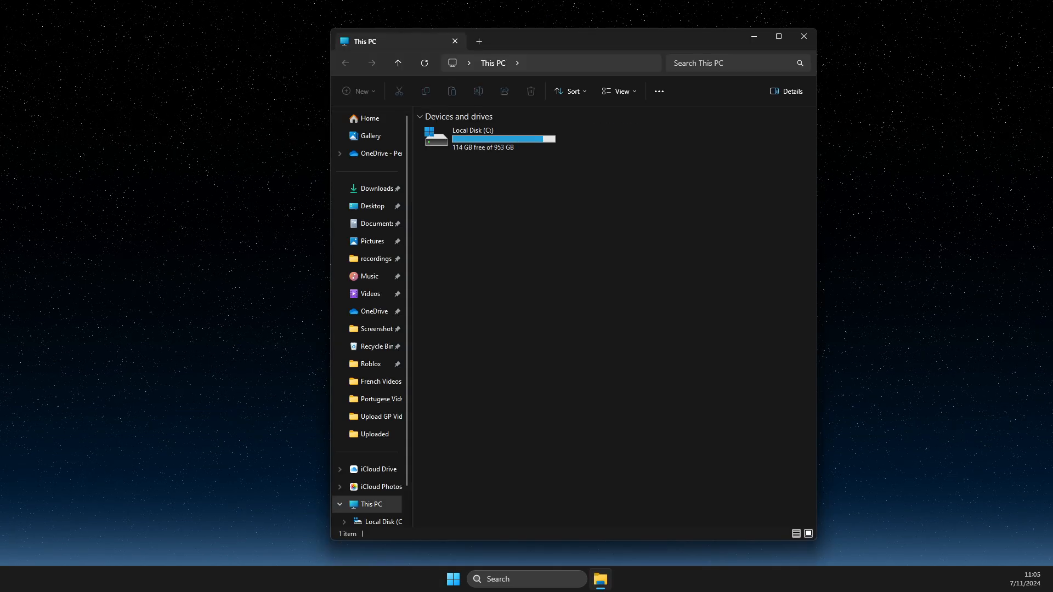
{"action": "mouse_move", "coordinate": [511, 138]}
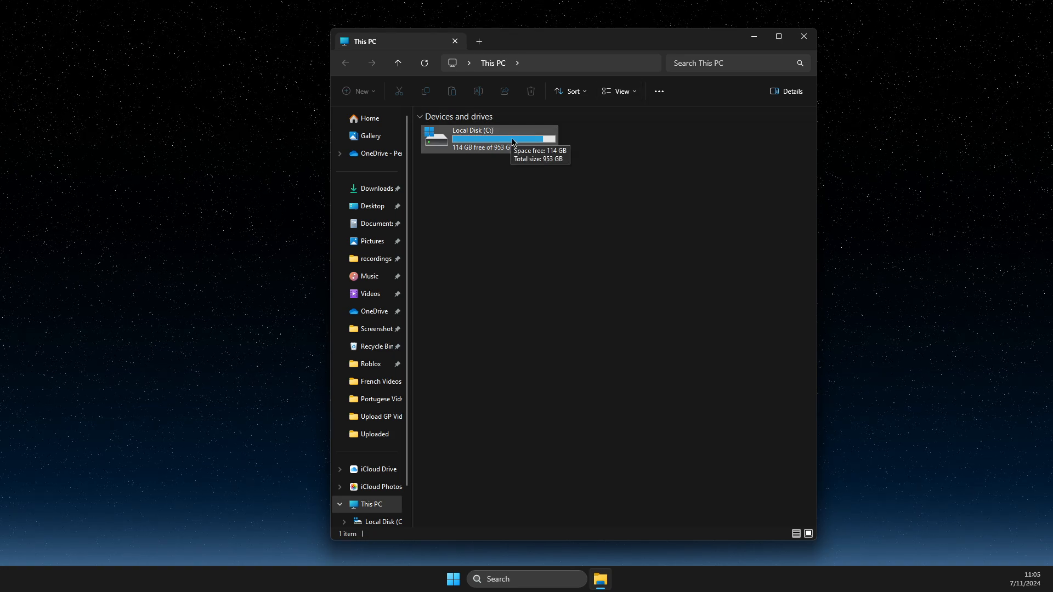
Navigate from Local Disk (C:) through Program Files (x86) into the Epic Games folder.
{"action": "double_click", "coordinate": [472, 139]}
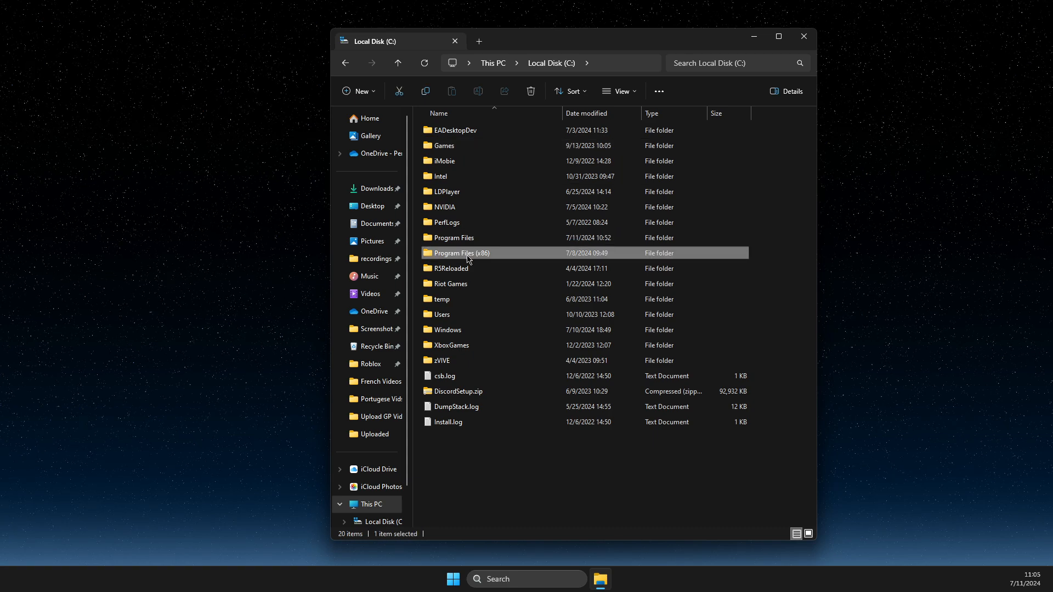
{"action": "double_click", "coordinate": [461, 253]}
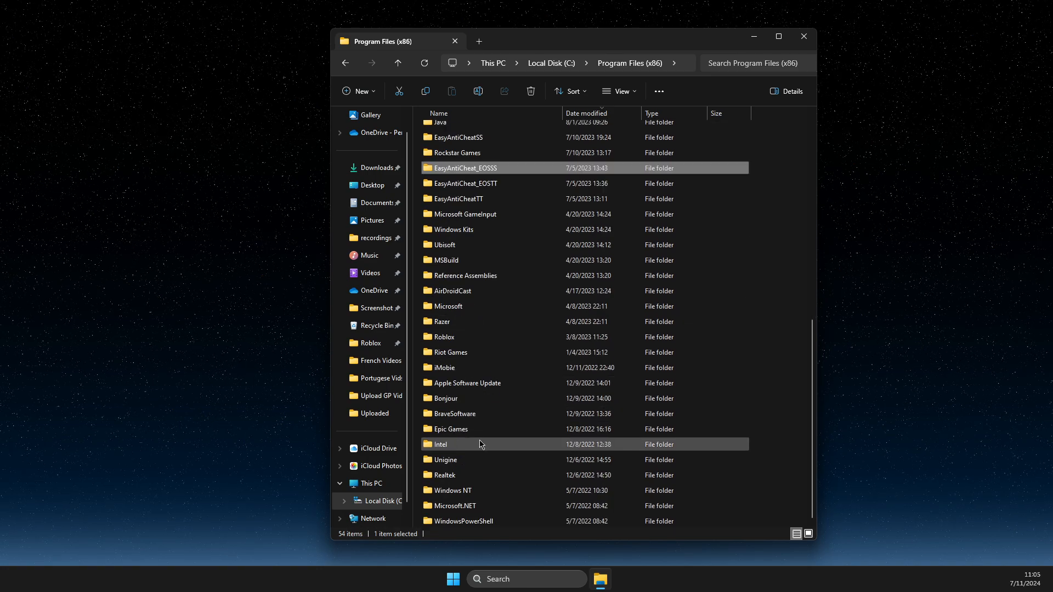
{"action": "left_click", "coordinate": [460, 199]}
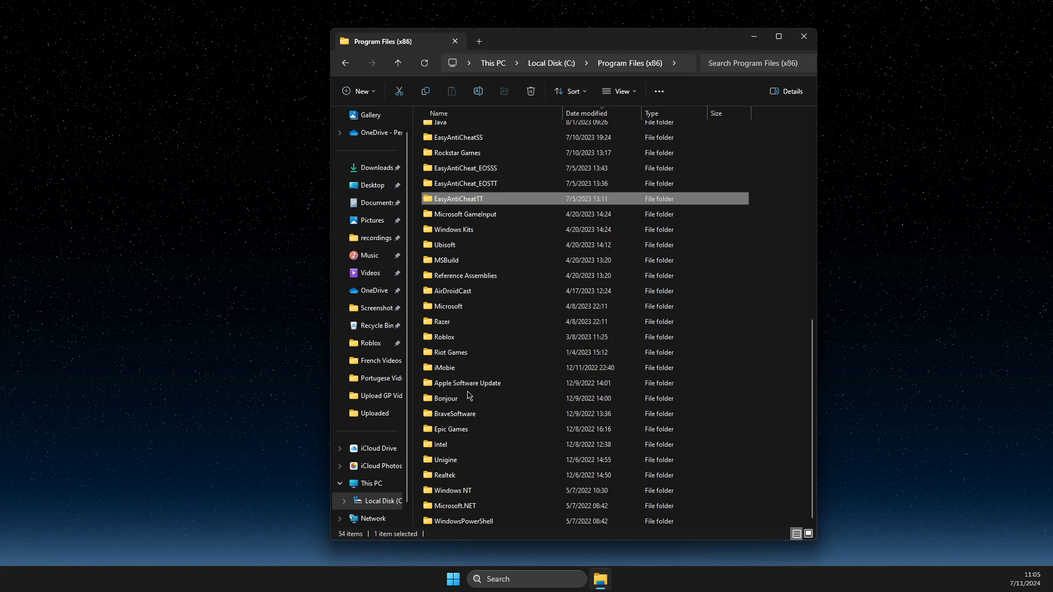
{"action": "double_click", "coordinate": [450, 429]}
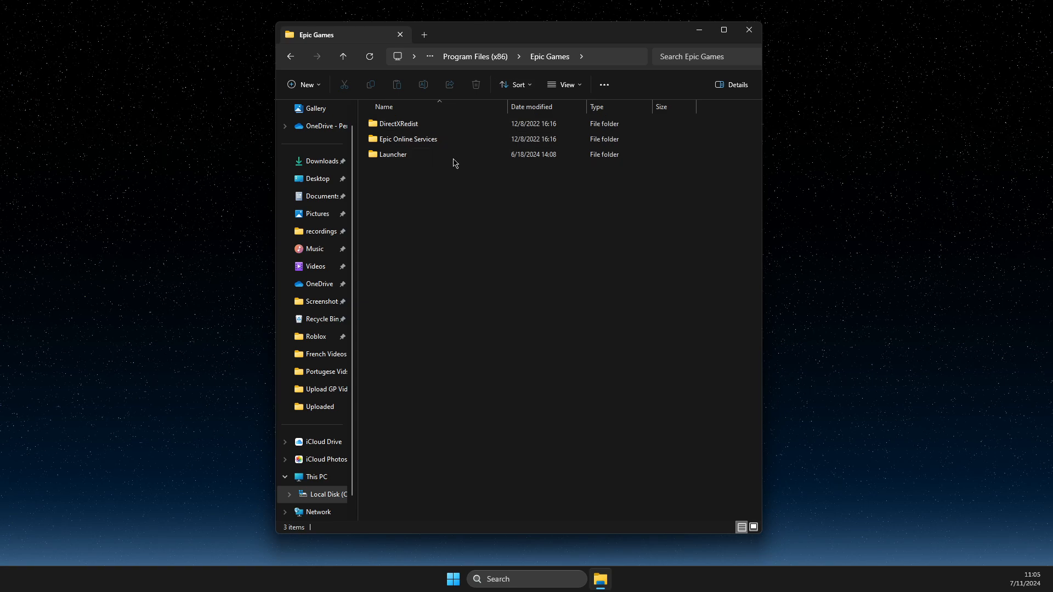
{"action": "mouse_move", "coordinate": [413, 127]}
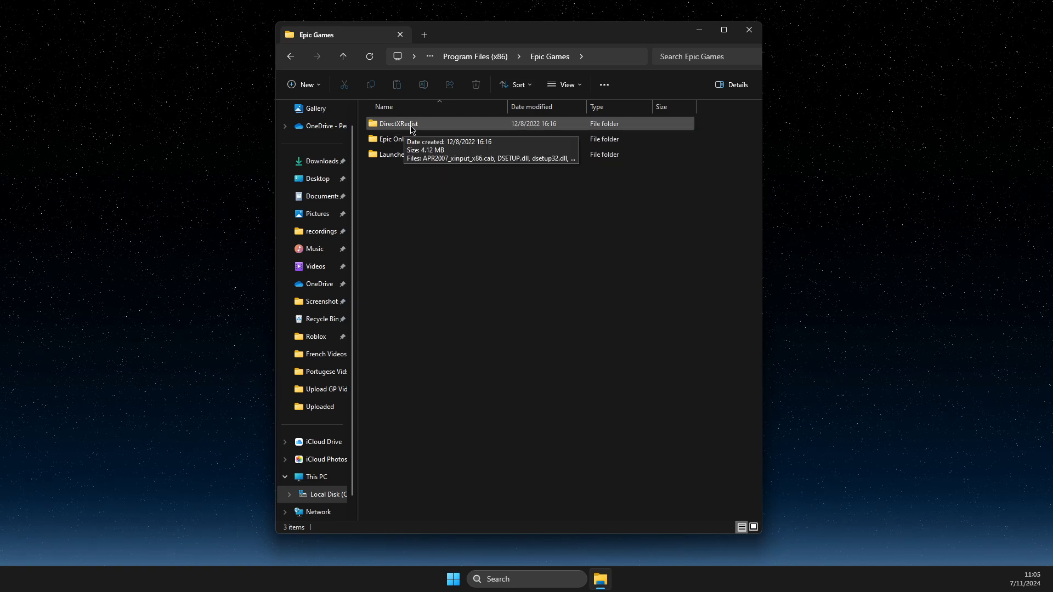
Enter the DirectXRedist folder and check the View layout and file extension options.
{"action": "double_click", "coordinate": [397, 124]}
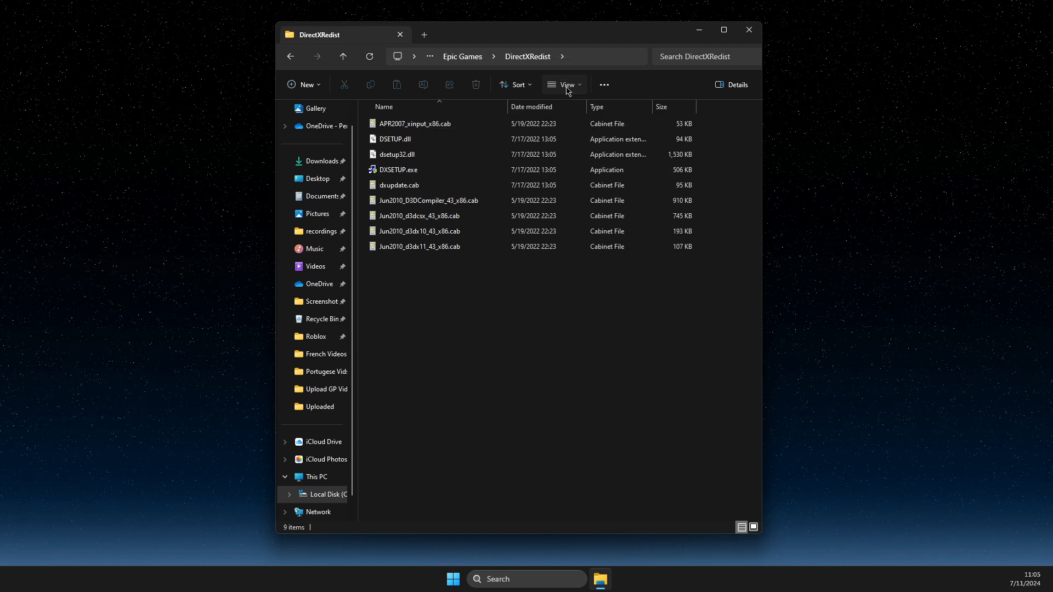
{"action": "left_click", "coordinate": [565, 84]}
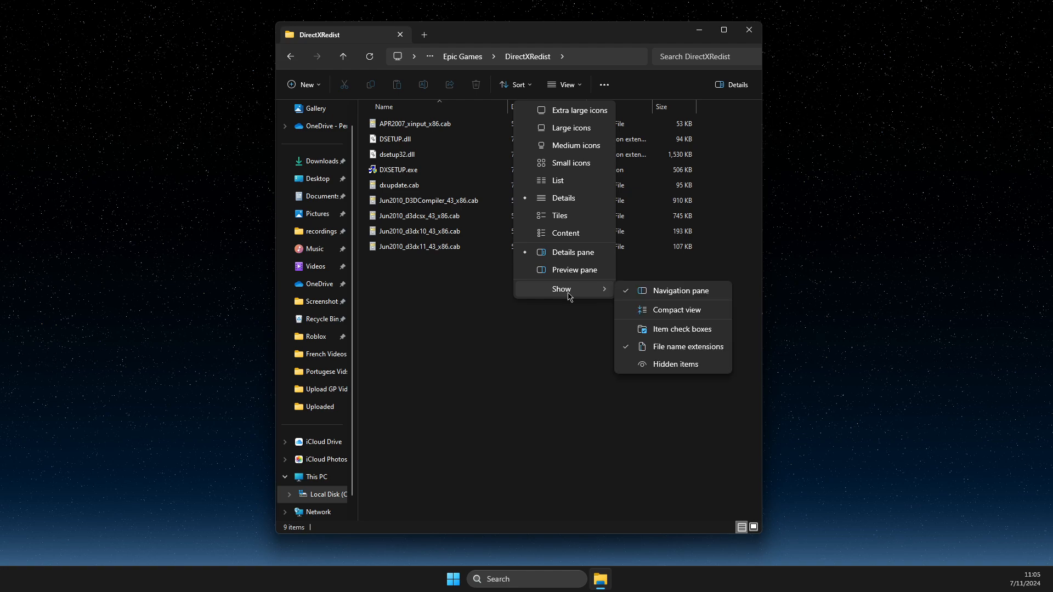
{"action": "mouse_move", "coordinate": [688, 350]}
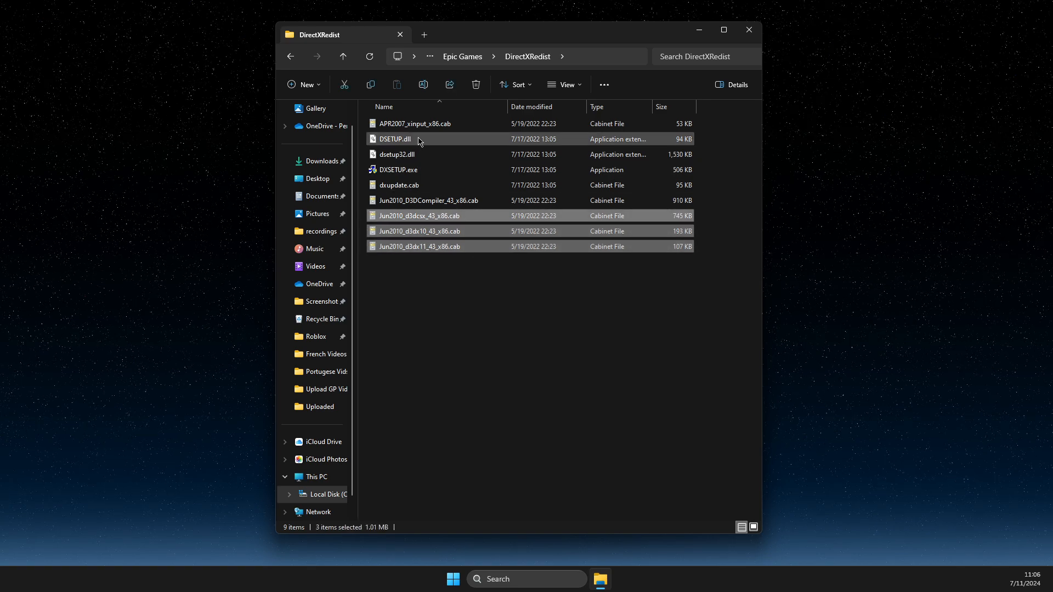
Open the four selected .cab files and drag d3dx10_43, d3dcsx_43, d3dx11_43 and xinput1_3 DLLs to the desktop.
{"action": "right_click", "coordinate": [415, 123]}
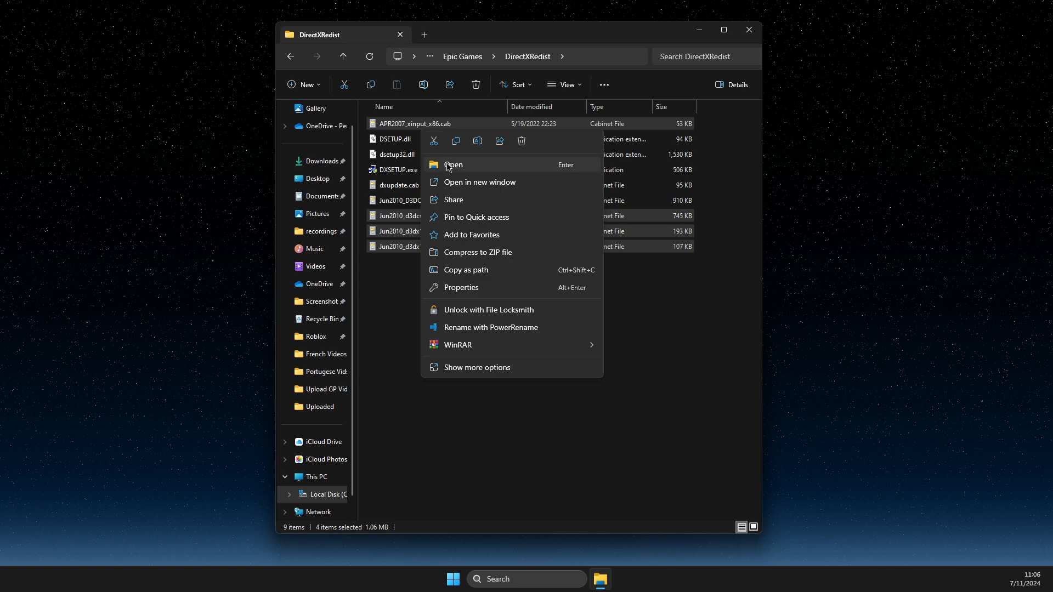
{"action": "left_click", "coordinate": [453, 165]}
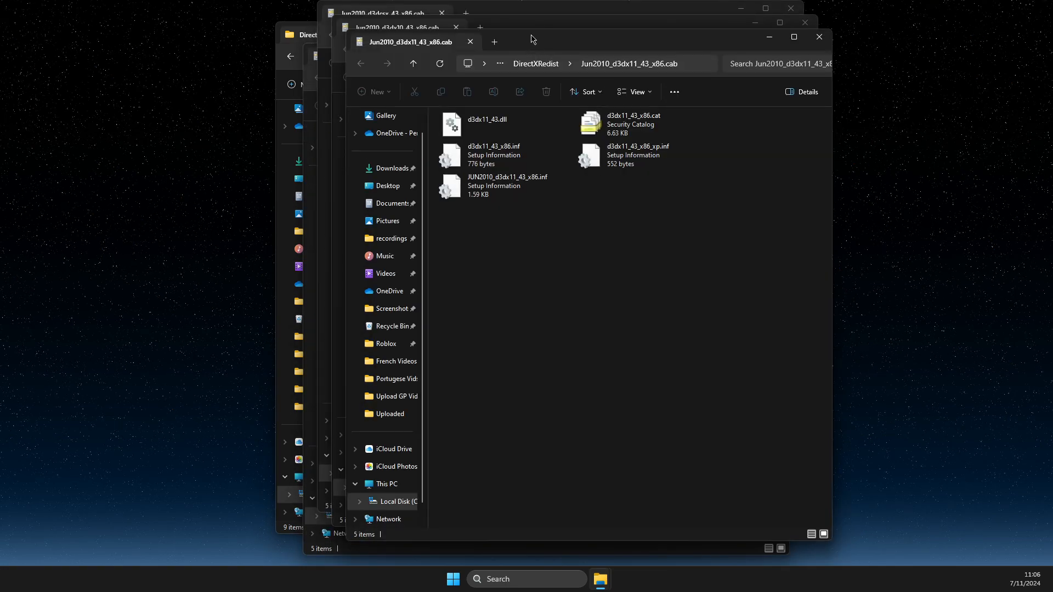
{"action": "mouse_move", "coordinate": [498, 102]}
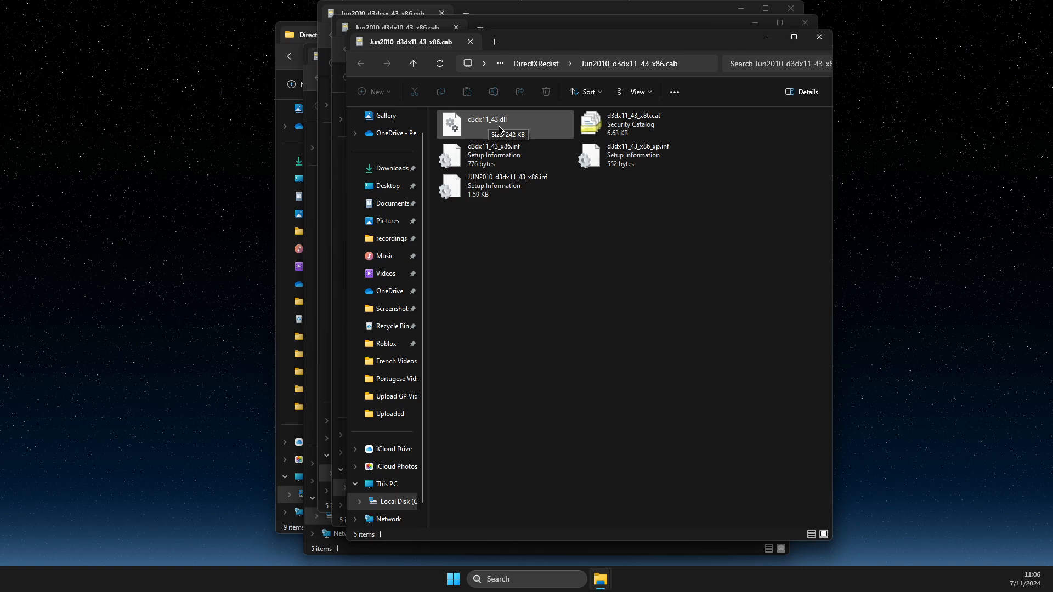
{"action": "left_click", "coordinate": [480, 123]}
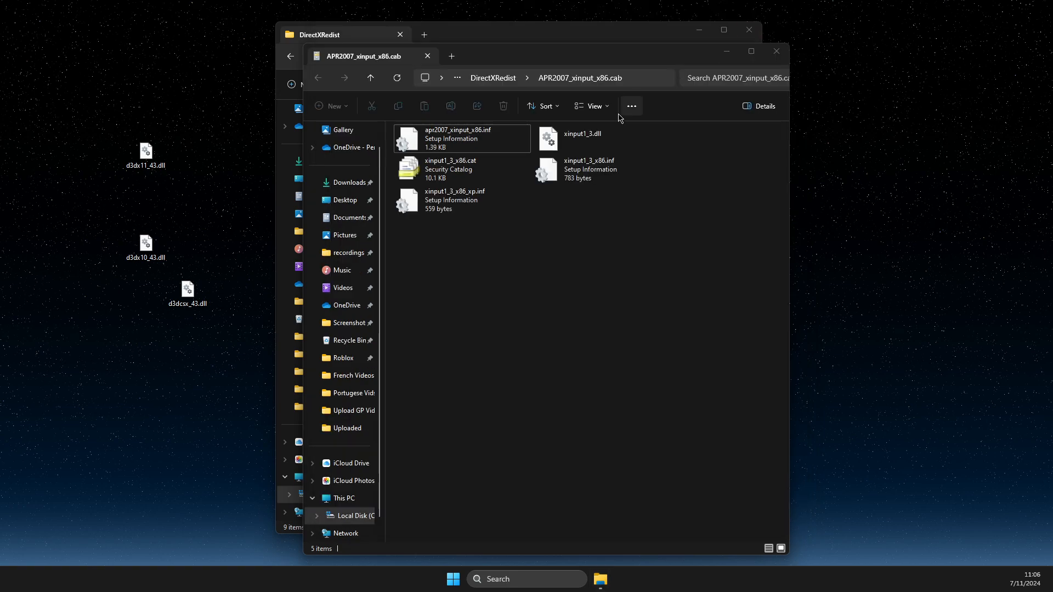
{"action": "left_click", "coordinate": [583, 138]}
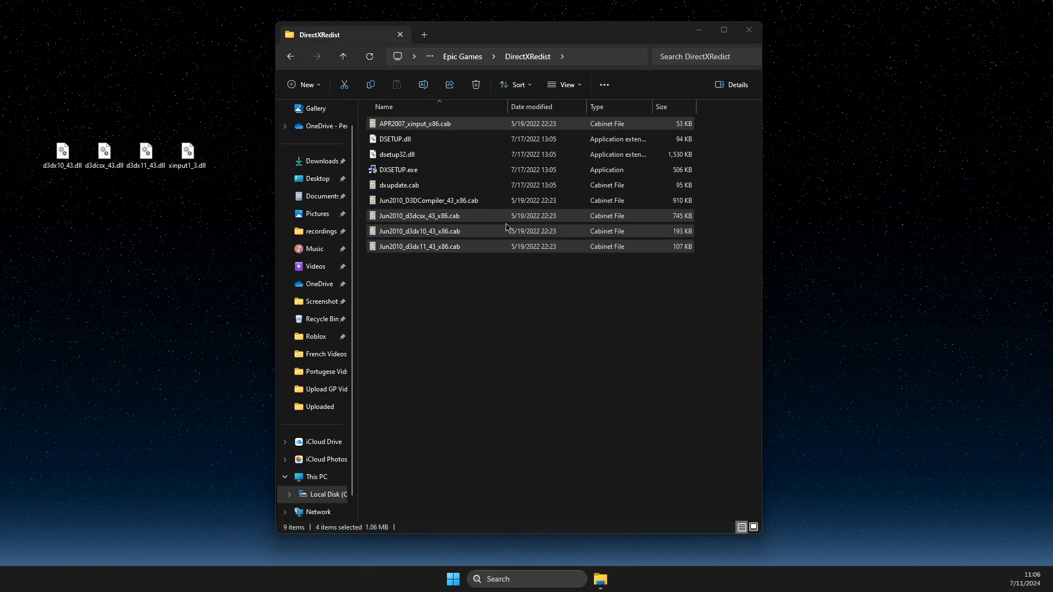
Go back to Epic Games and drill into Launcher\Portal\Binaries\Win32.
{"action": "left_click", "coordinate": [290, 56]}
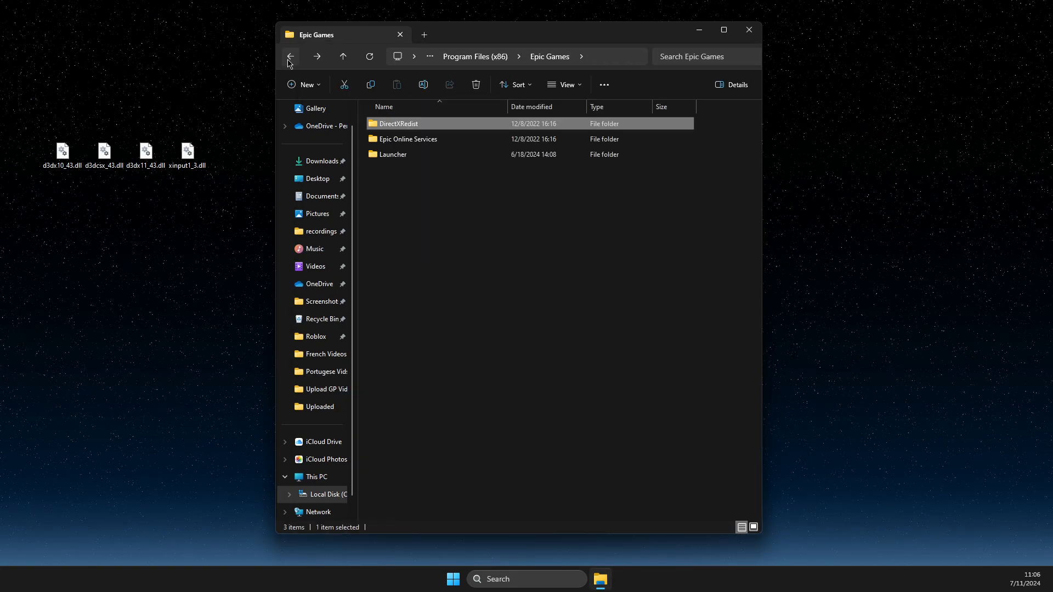
{"action": "left_click", "coordinate": [393, 154]}
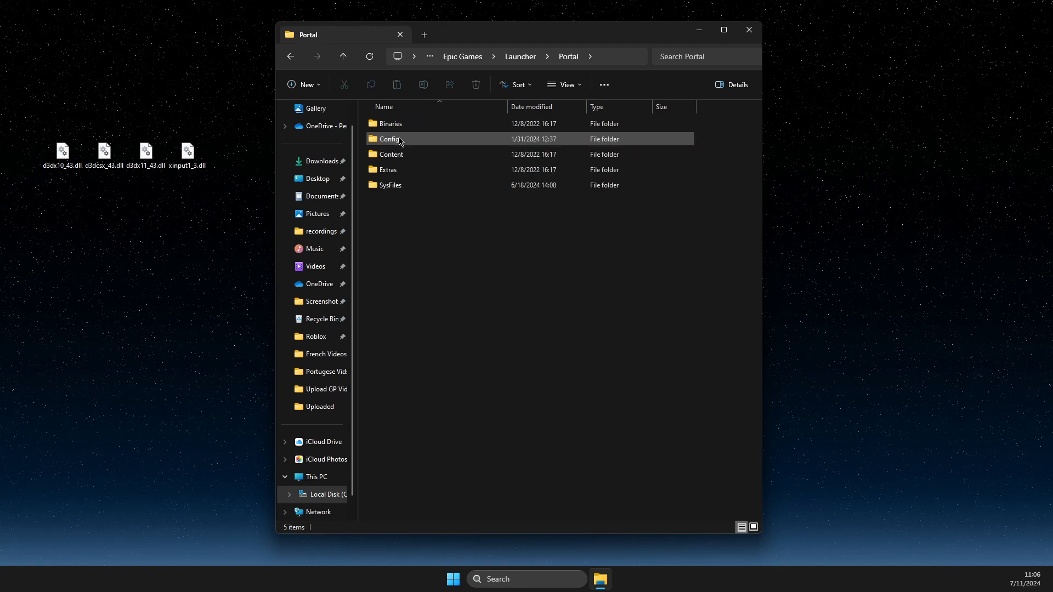
{"action": "double_click", "coordinate": [391, 124]}
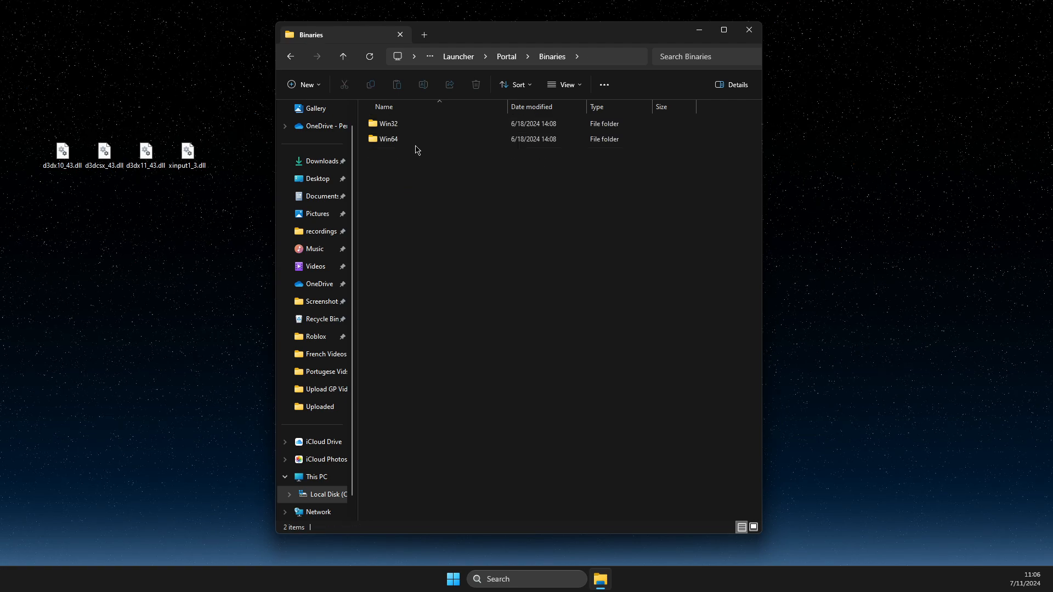
{"action": "double_click", "coordinate": [389, 123]}
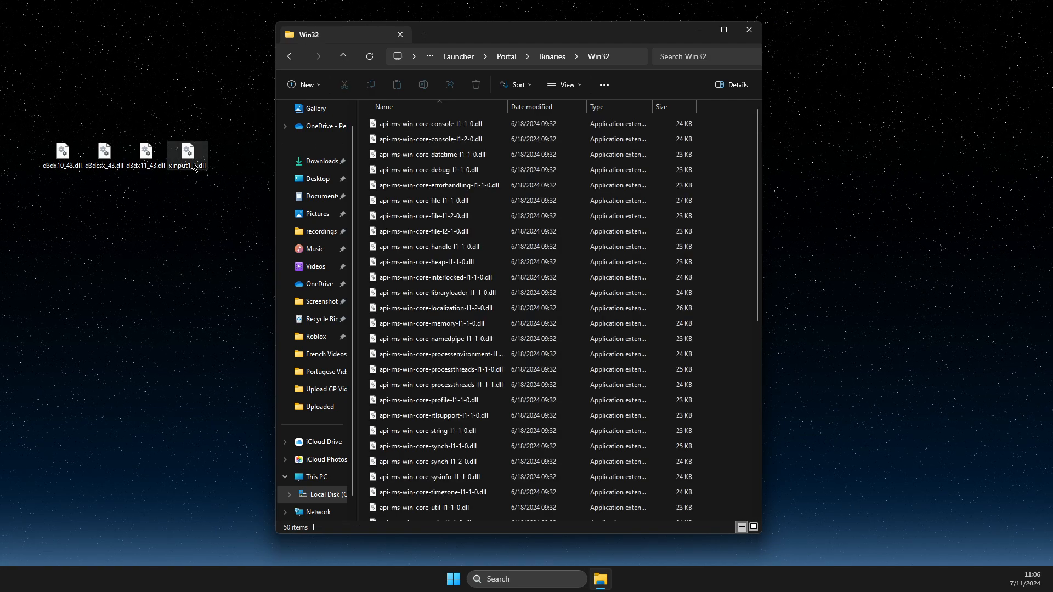